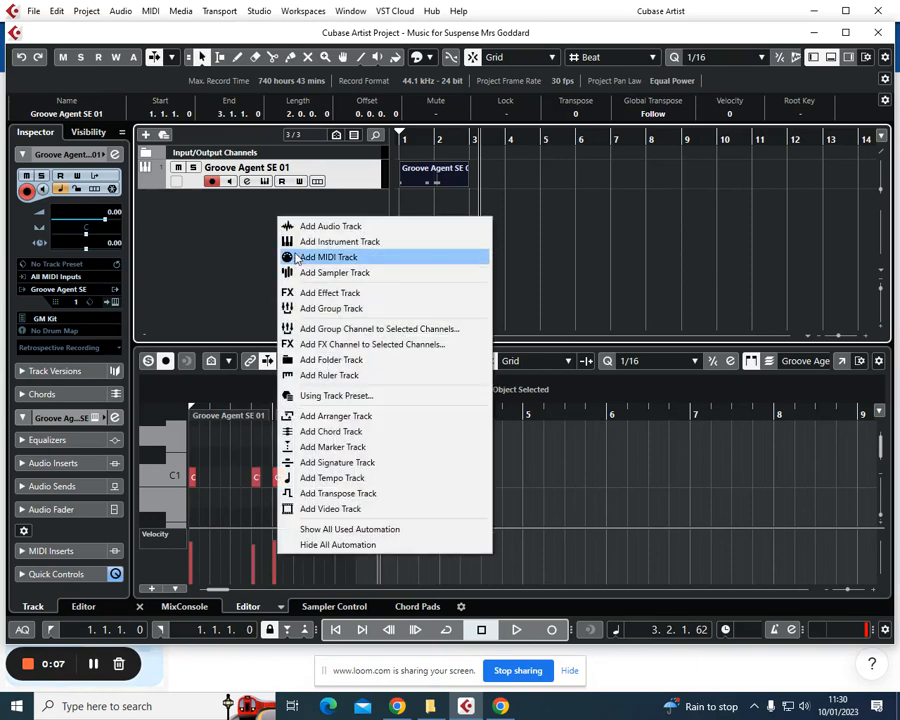
Start adding an instrument track and choose Prologue as its instrument.
click(339, 241)
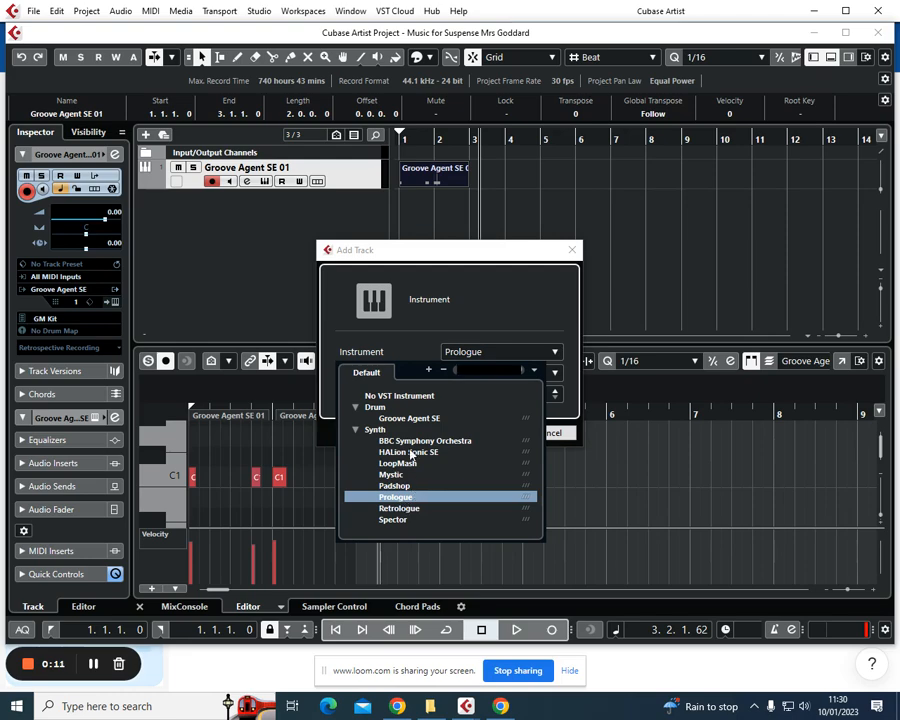
click(408, 452)
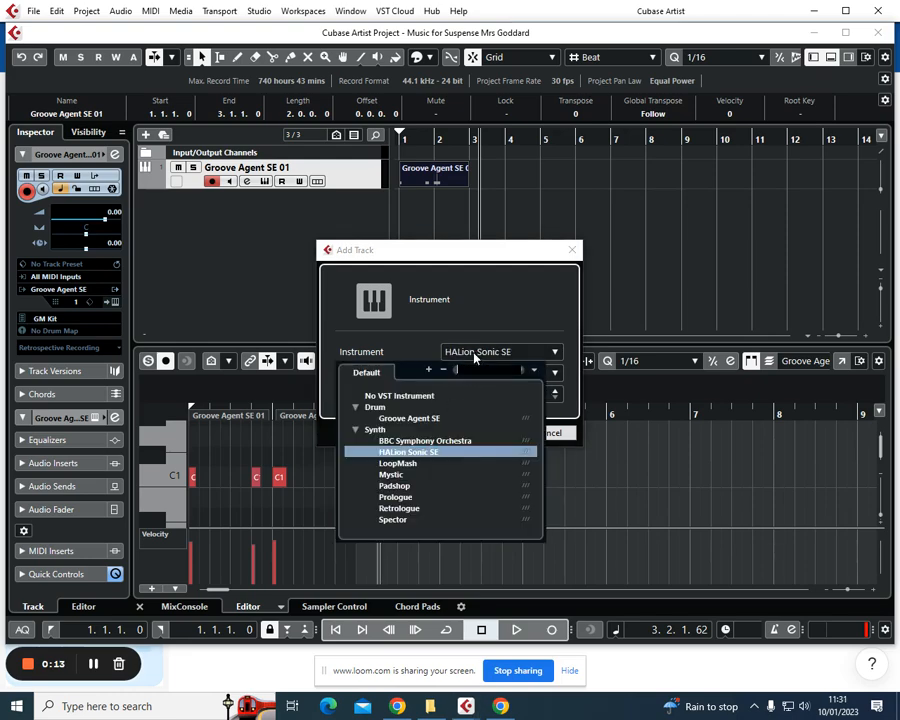
mouse_move(417, 503)
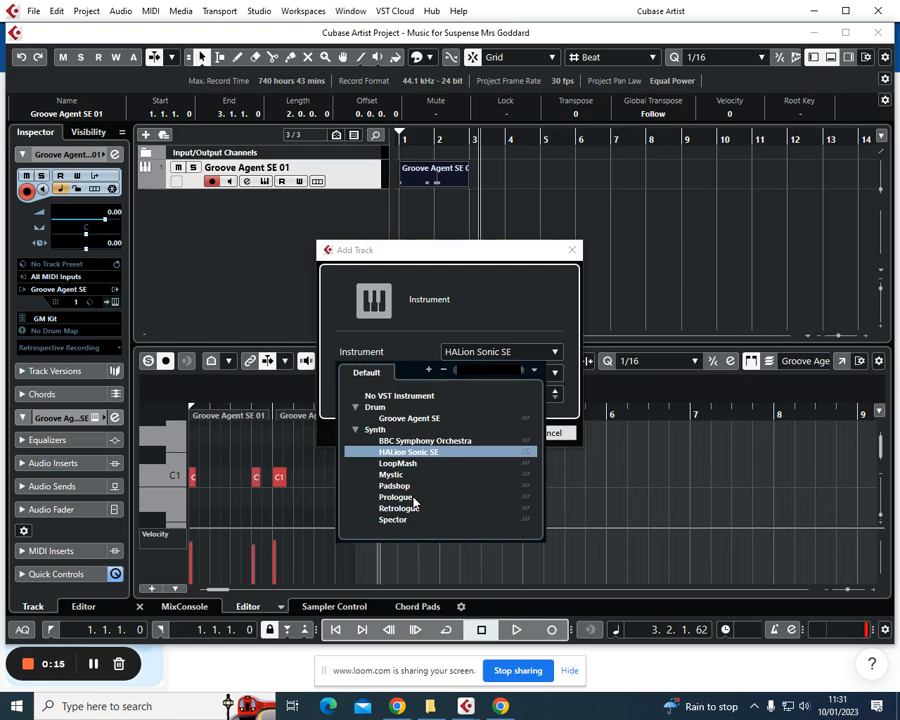
click(396, 497)
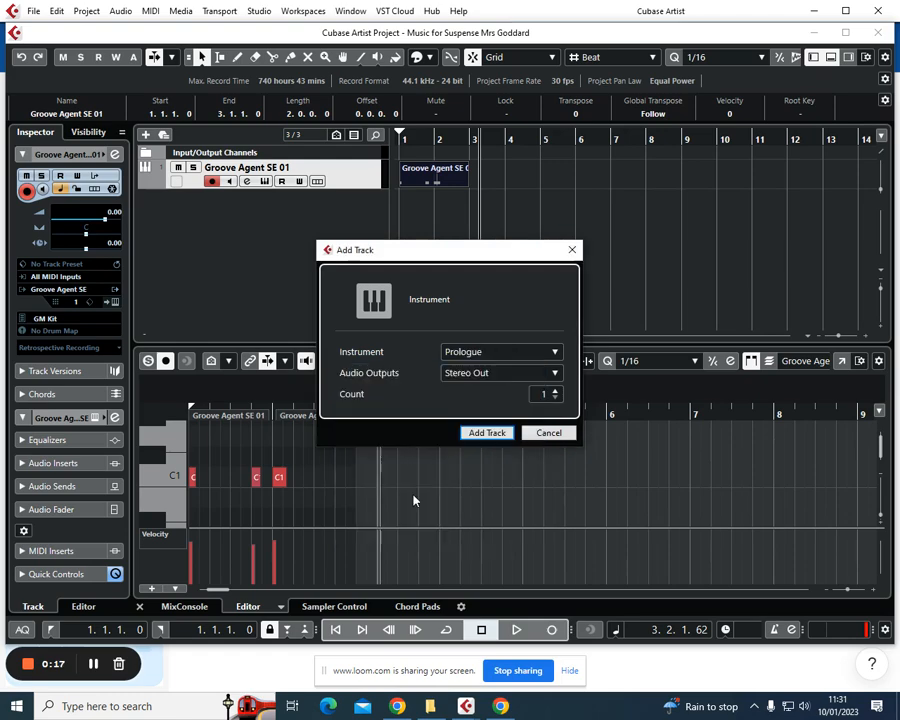
Create the Prologue 01 instrument track.
click(486, 432)
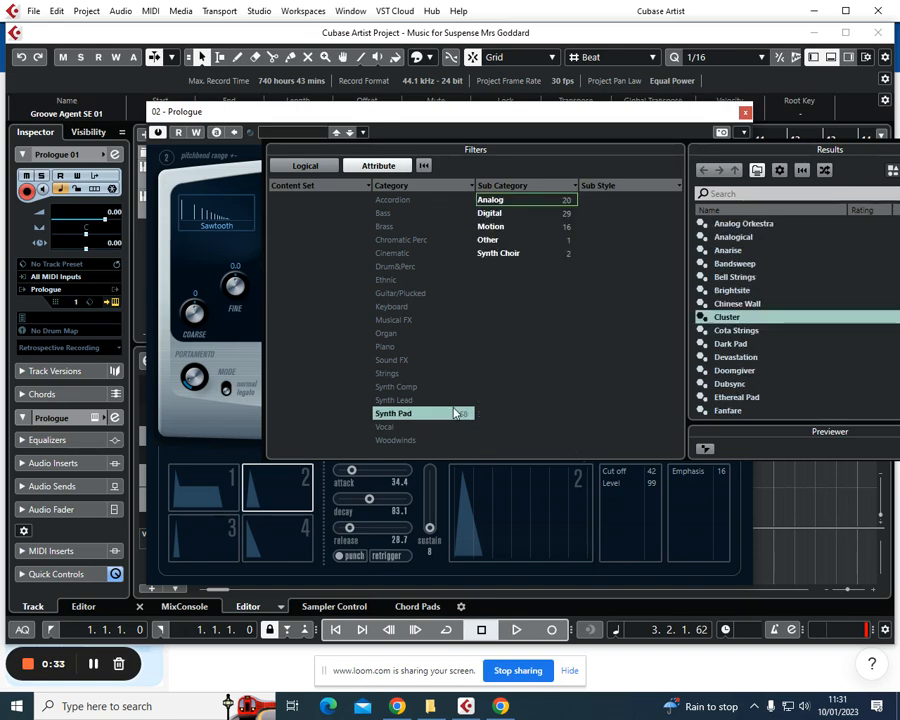
Filter presets to Synth Lead > Digital and load Claymore on Prologue.
click(384, 199)
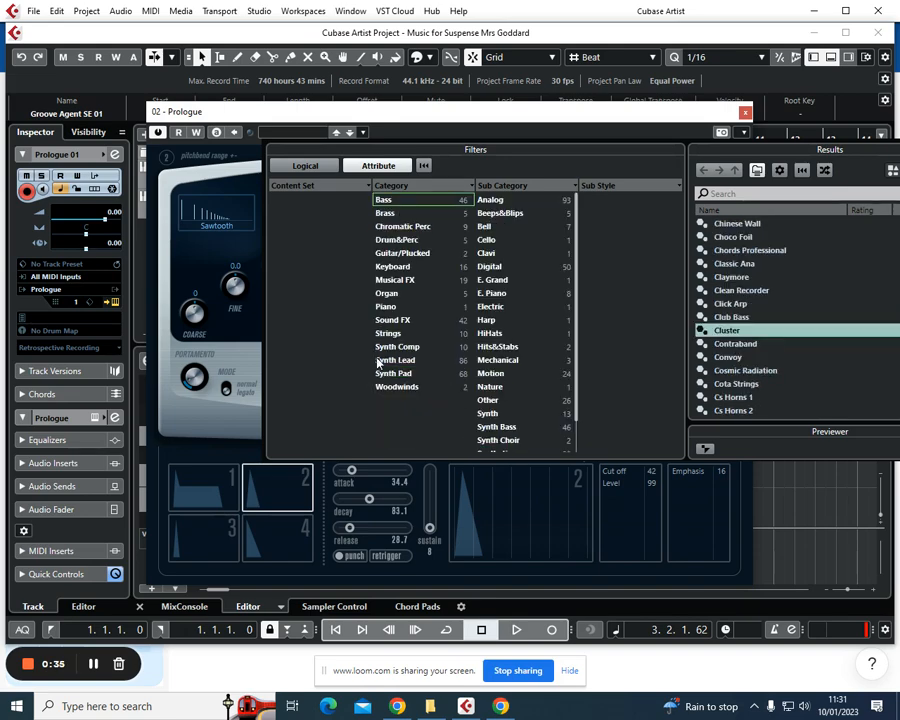
click(396, 359)
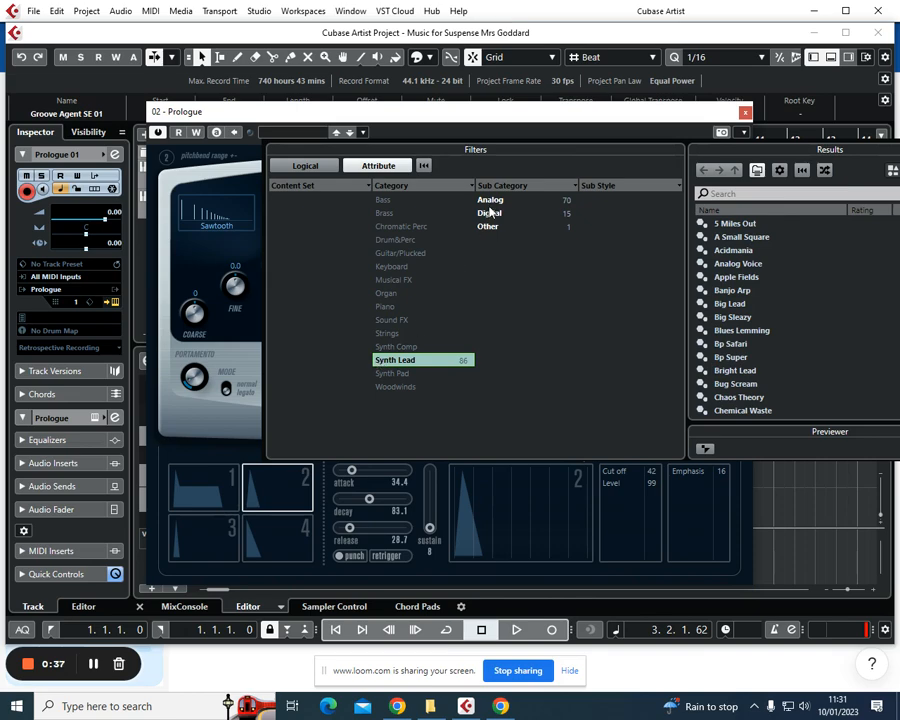
click(490, 212)
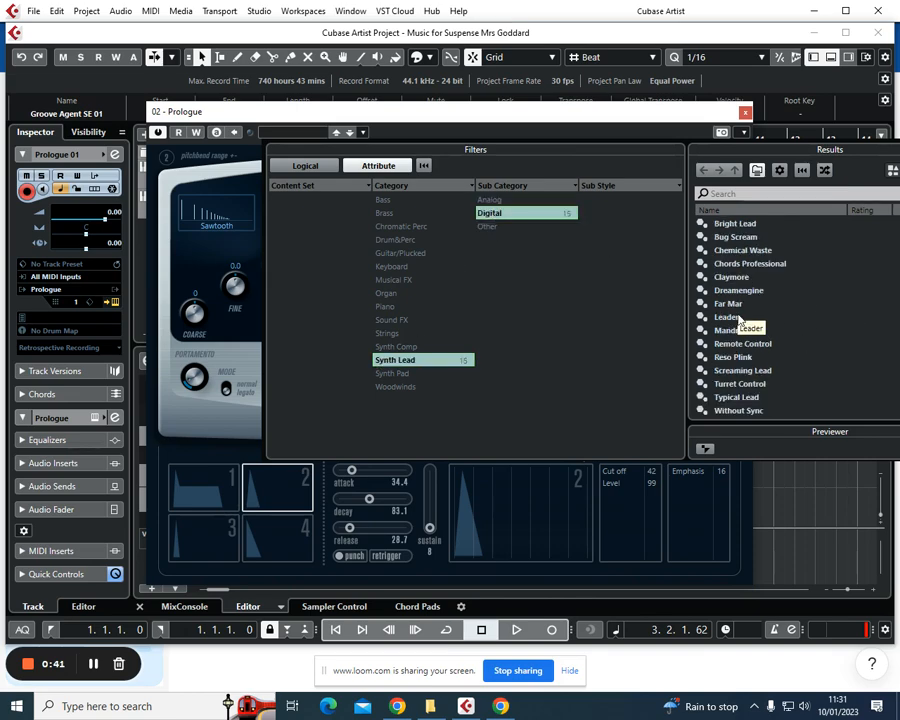
click(728, 317)
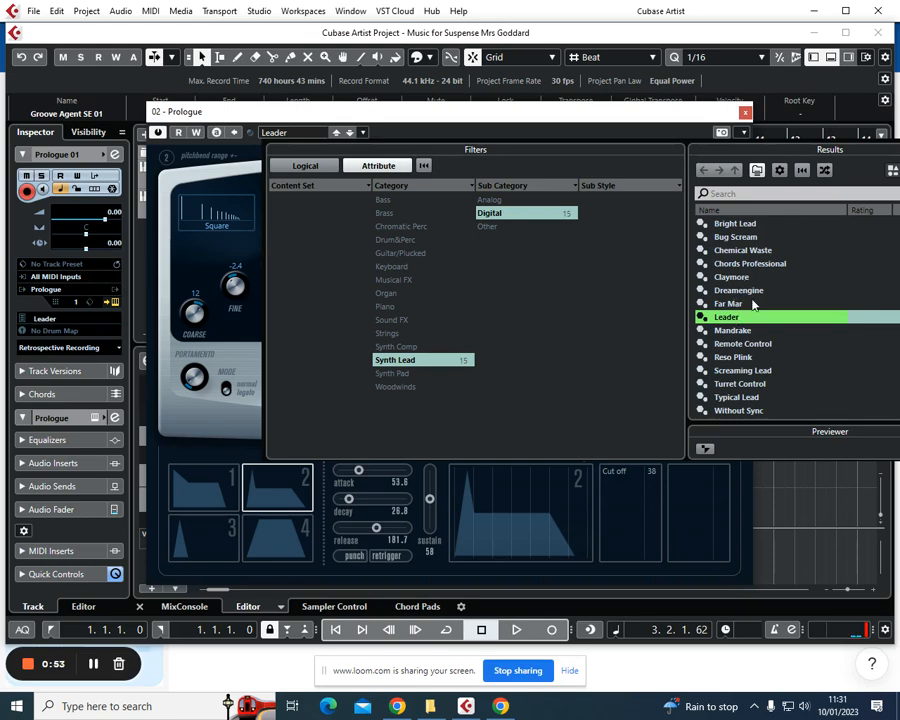
click(730, 277)
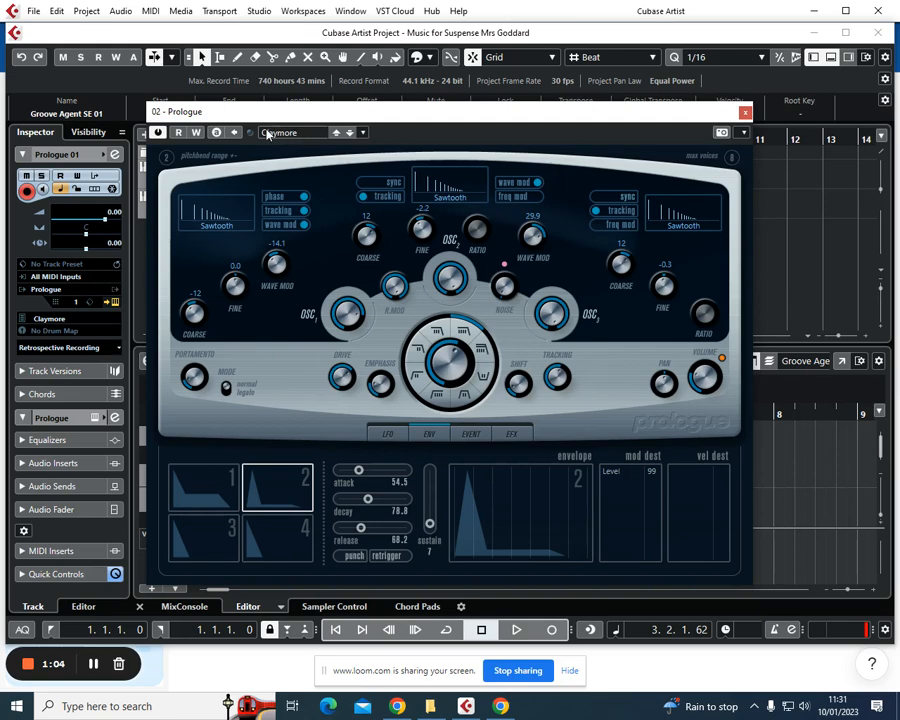
mouse_move(288, 140)
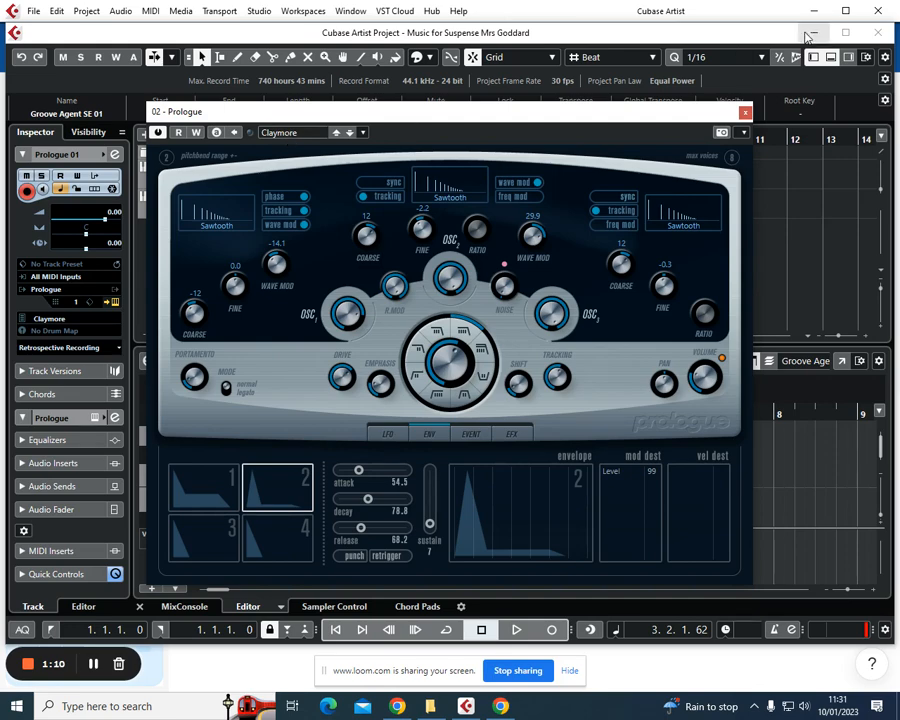
Close the Prologue instrument window.
click(745, 132)
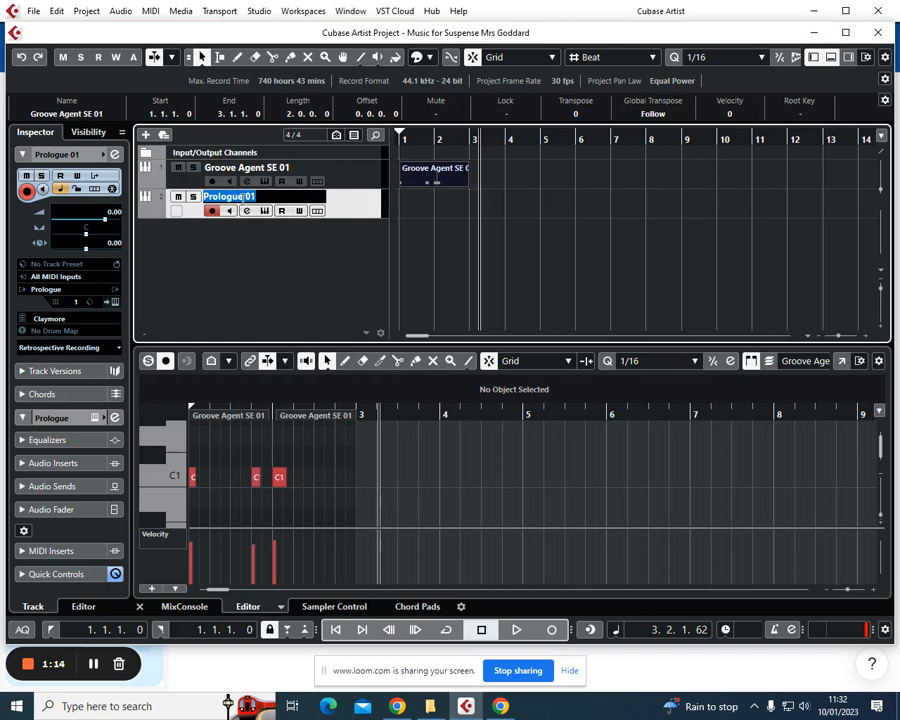
Rename the track 'Pedal Note' and draw a G1 note from bar 1 to bar 5.
text(Pedal Note)
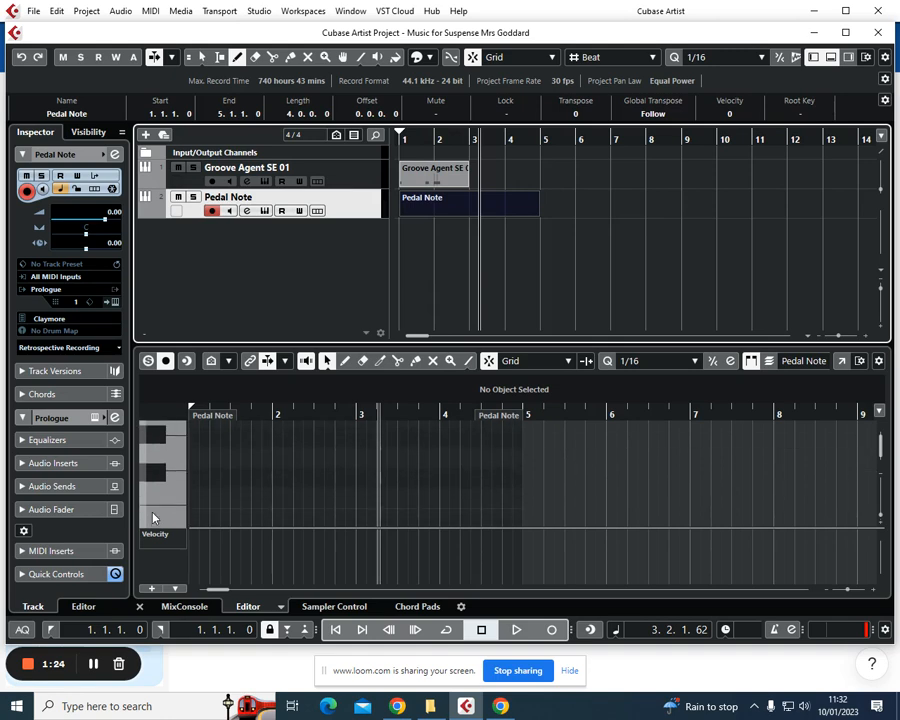
mouse_move(182, 470)
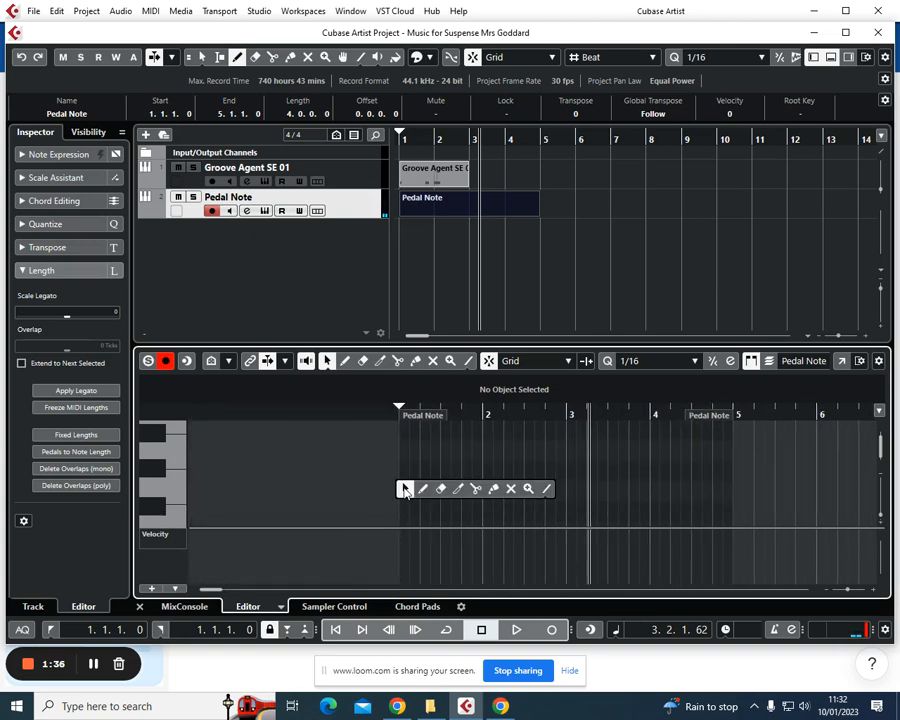
click(410, 490)
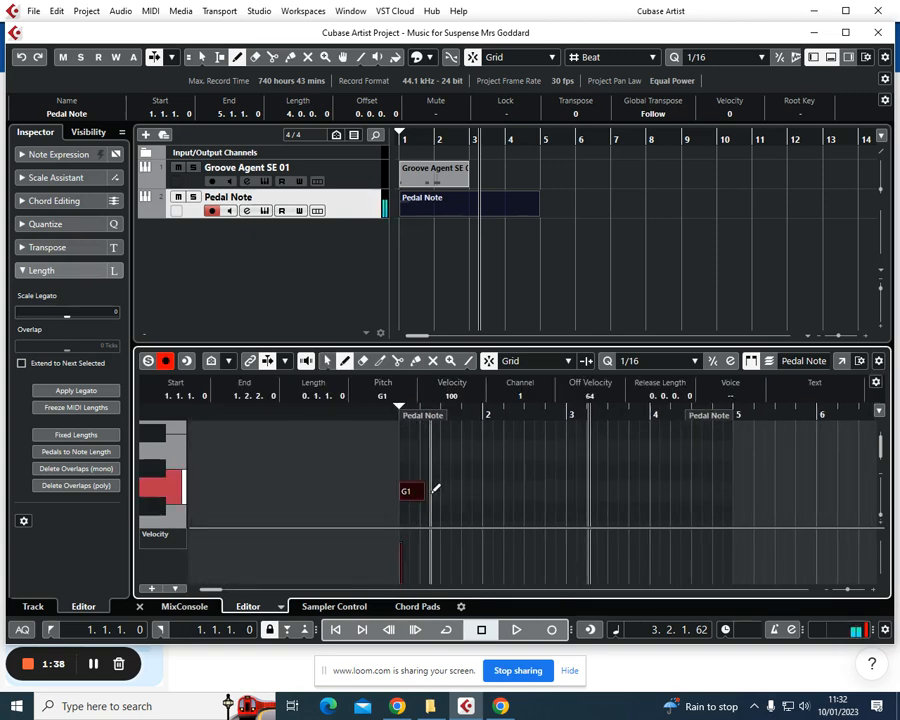
drag(420, 490, 730, 490)
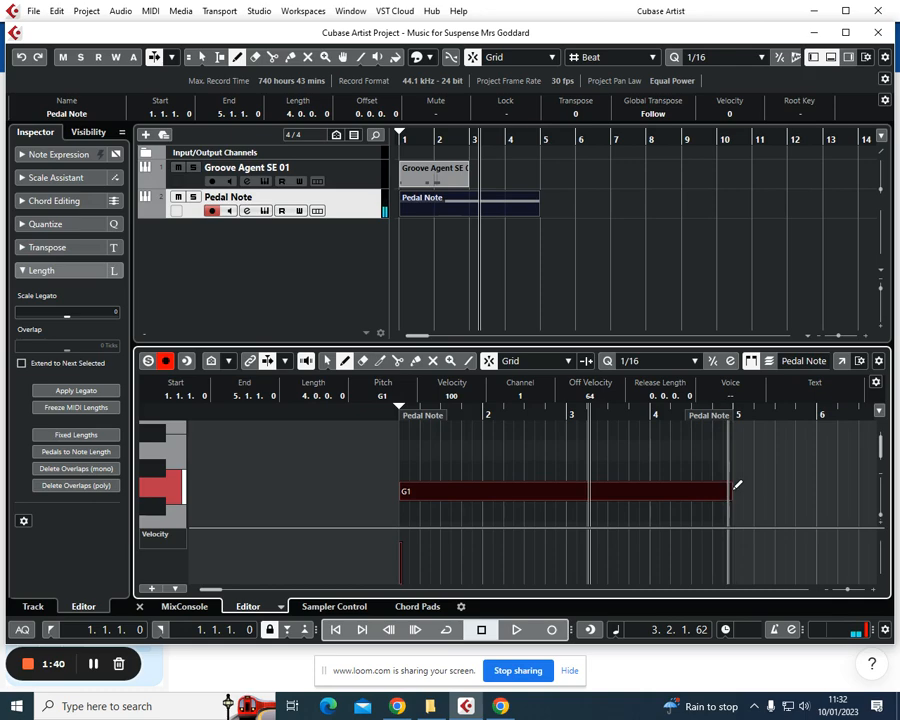